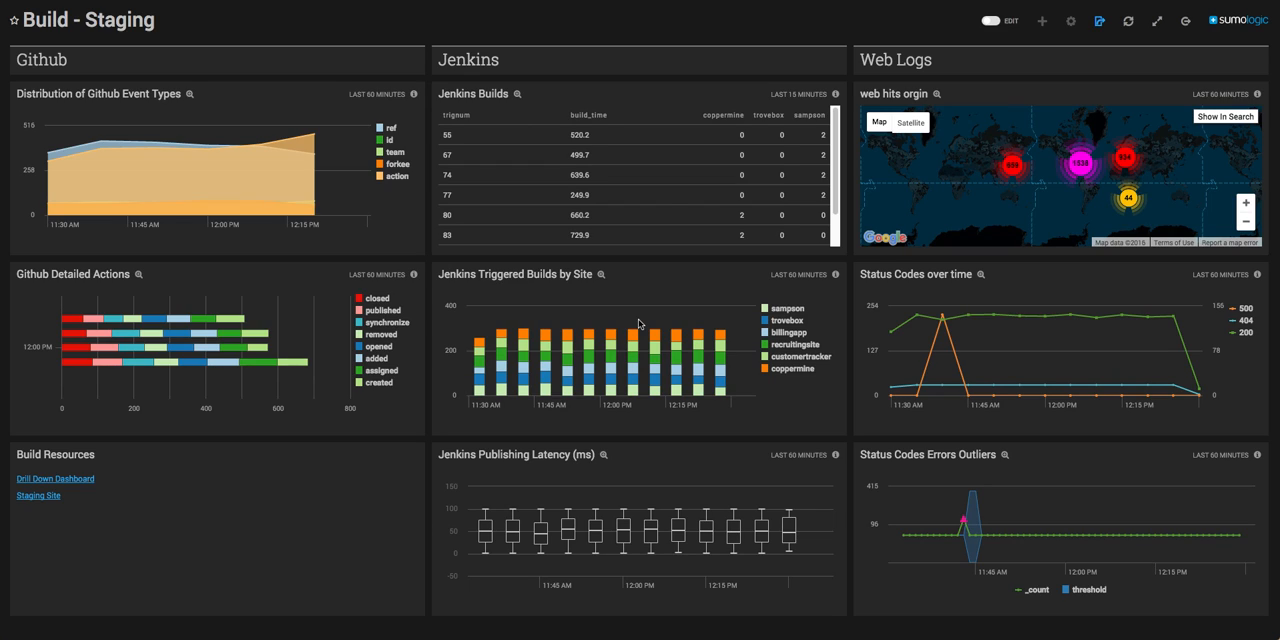
mouse_move(400, 240)
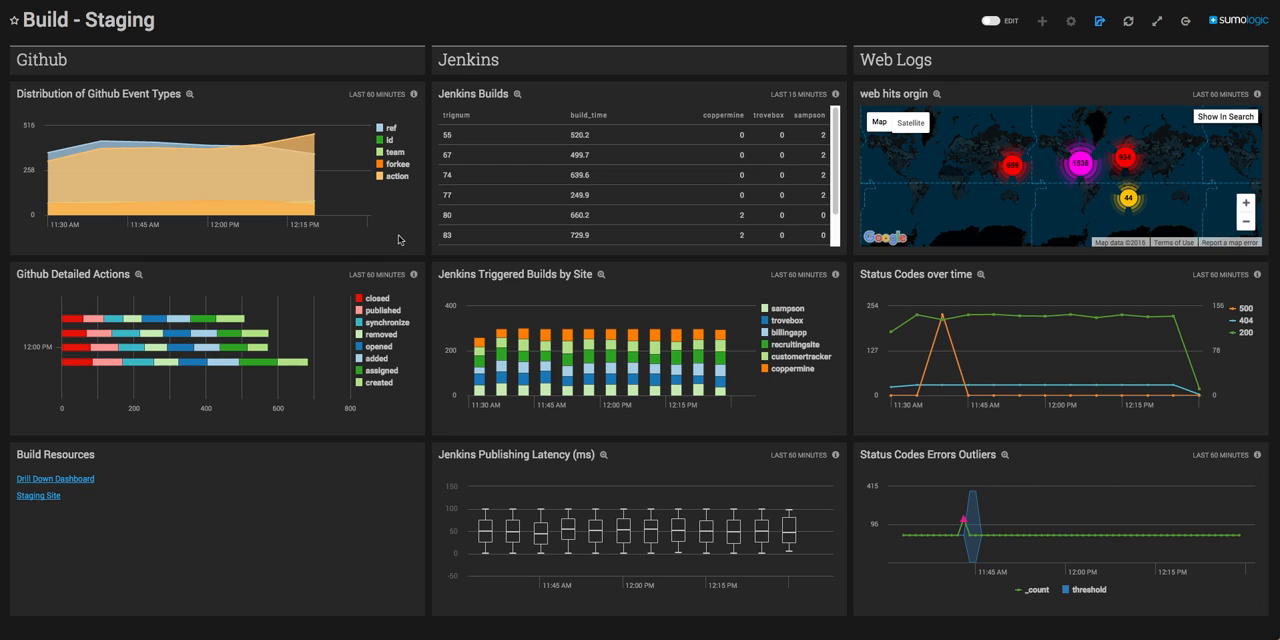
mouse_move(266, 196)
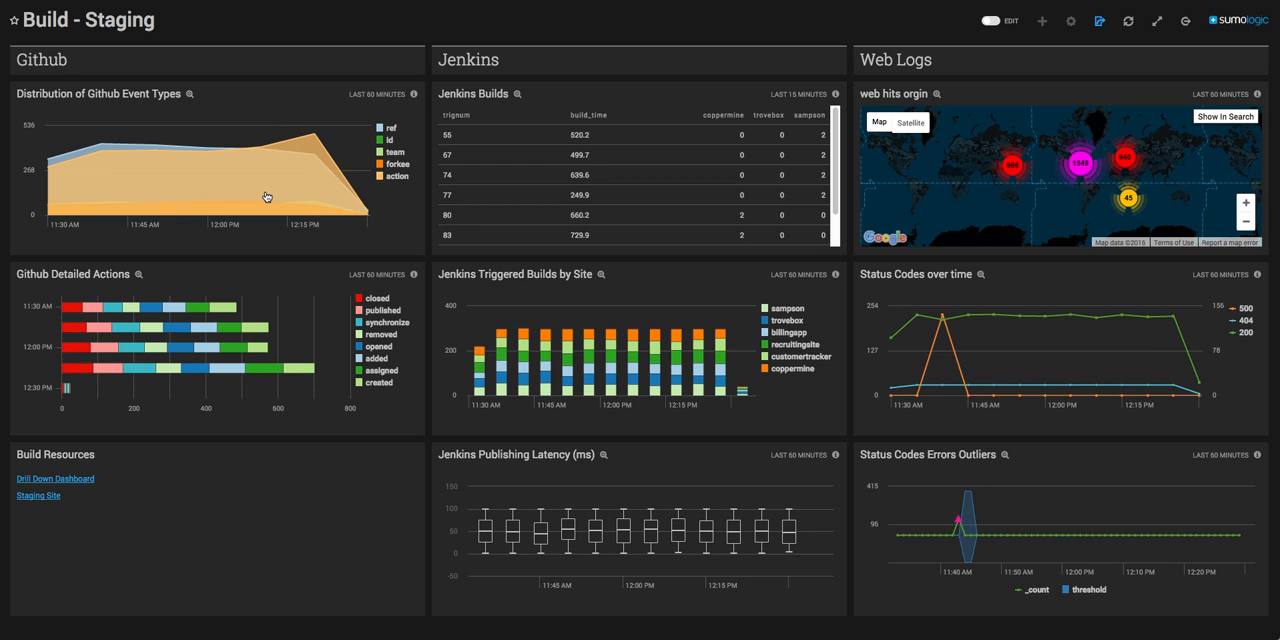
mouse_move(192, 330)
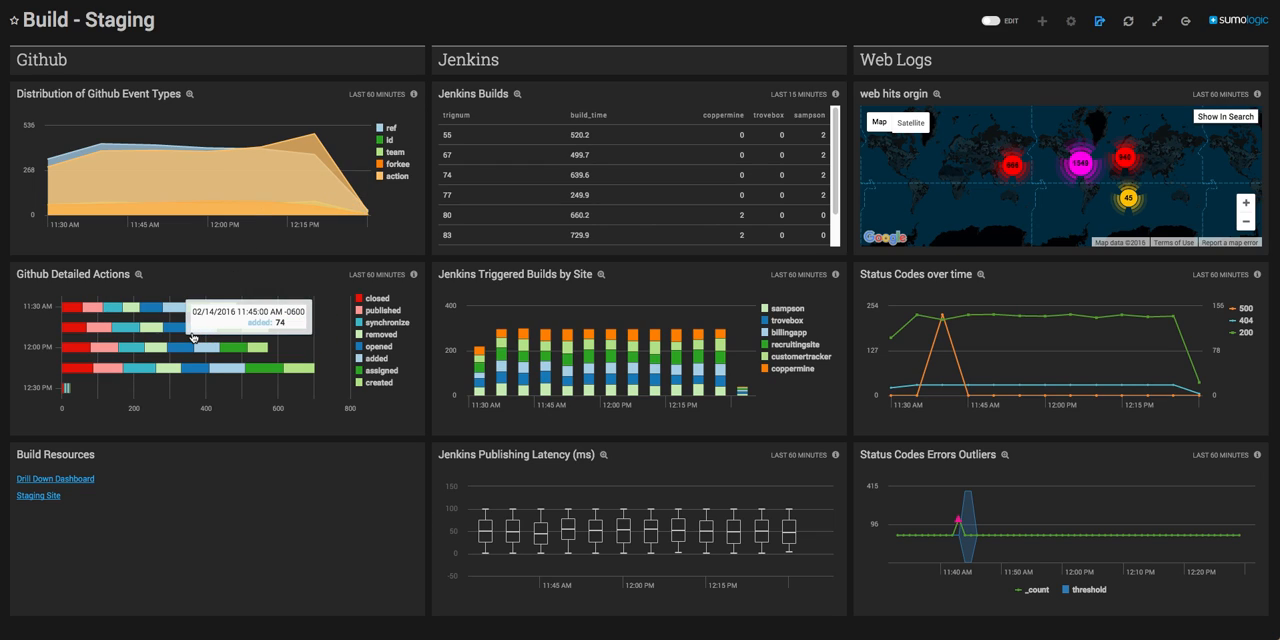
mouse_move(532, 212)
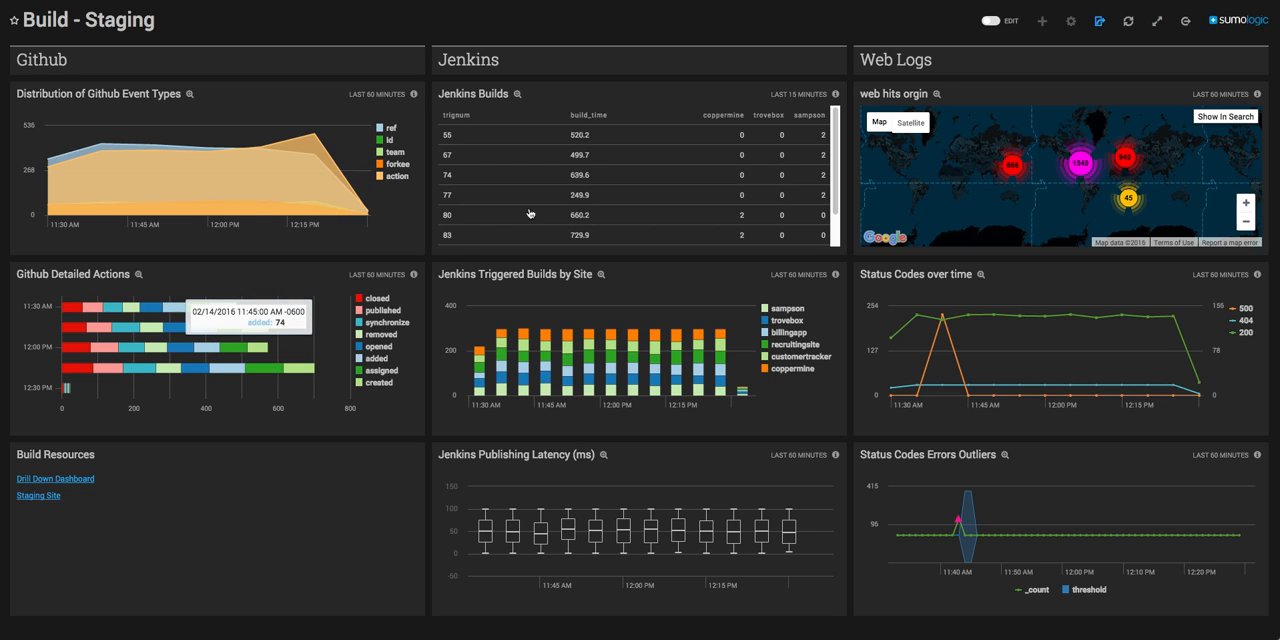
mouse_move(632, 144)
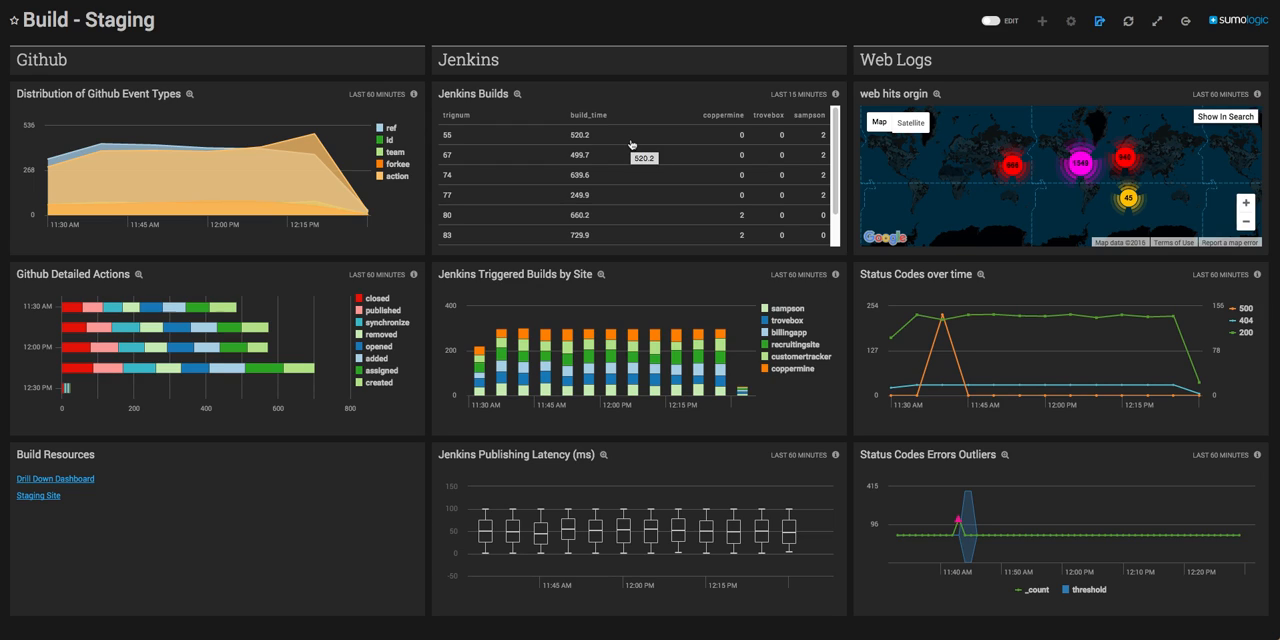
mouse_move(600, 320)
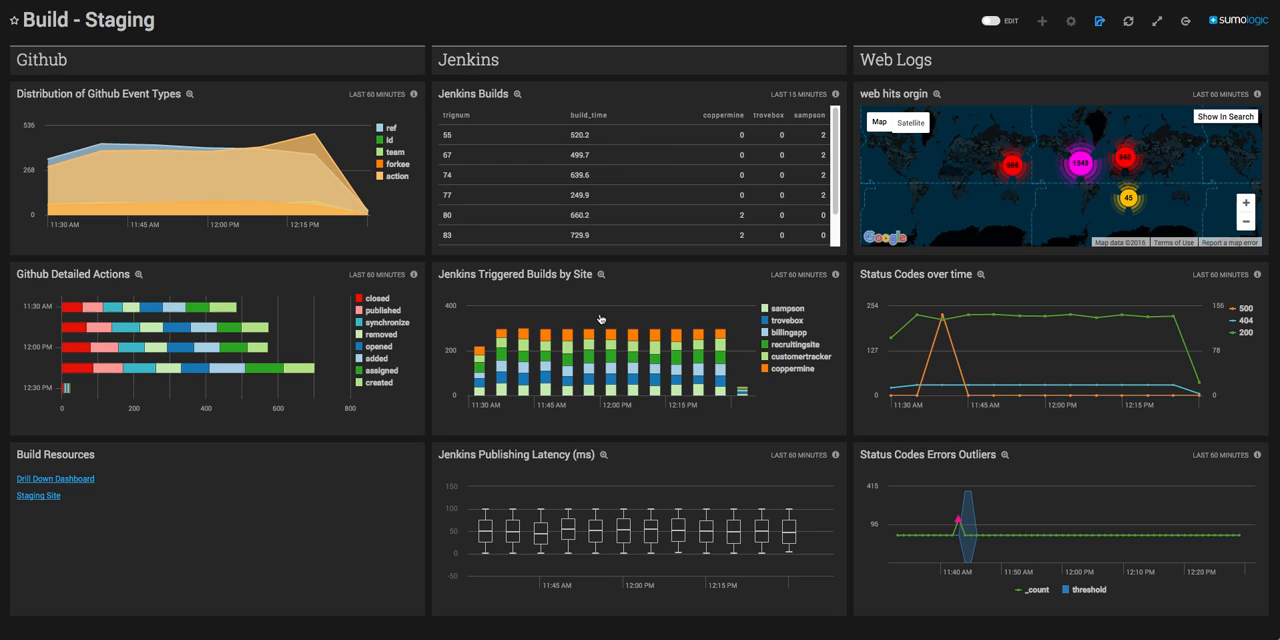
mouse_move(588, 328)
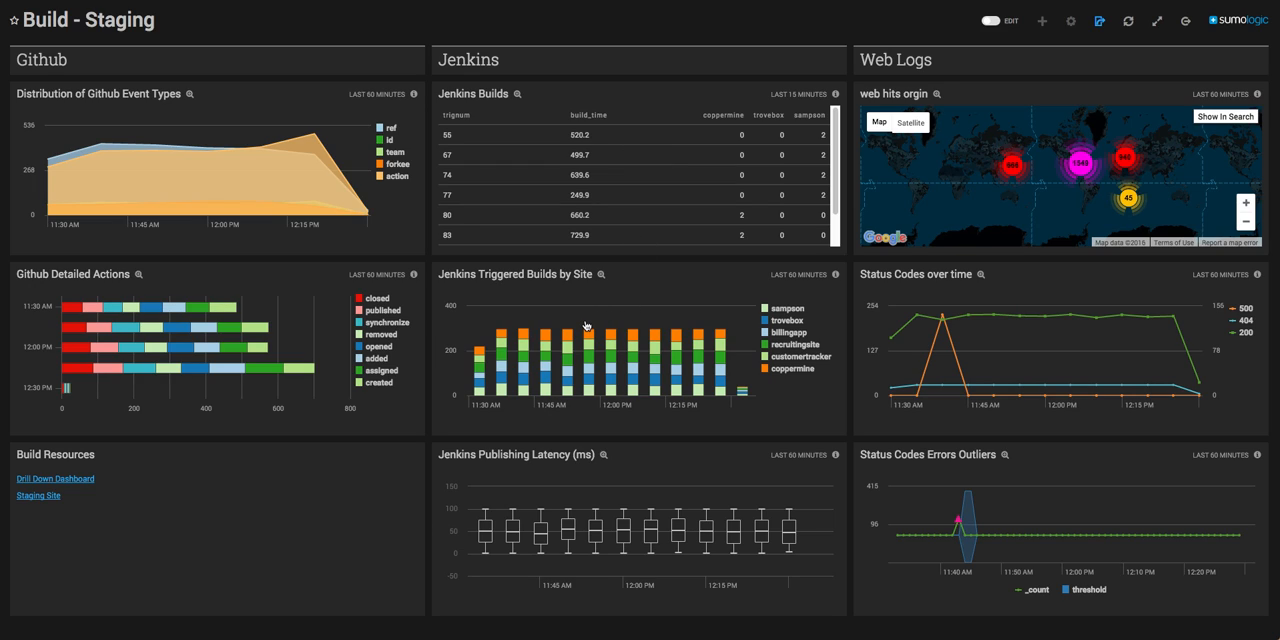
mouse_move(1082, 102)
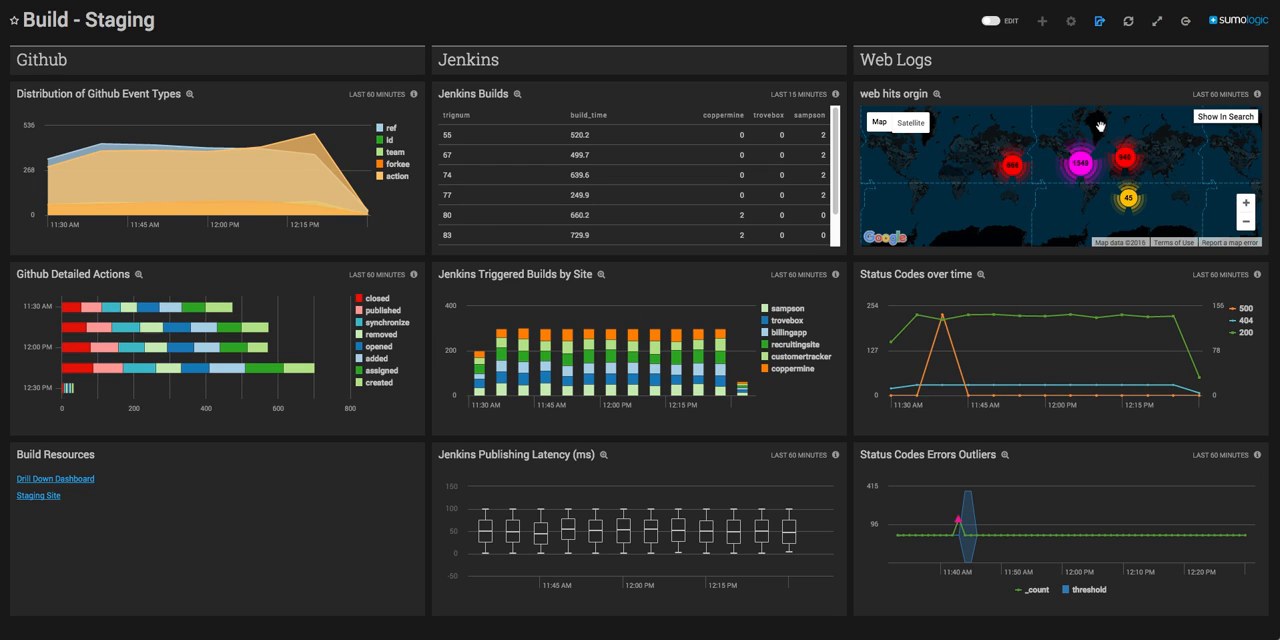
mouse_move(1100, 320)
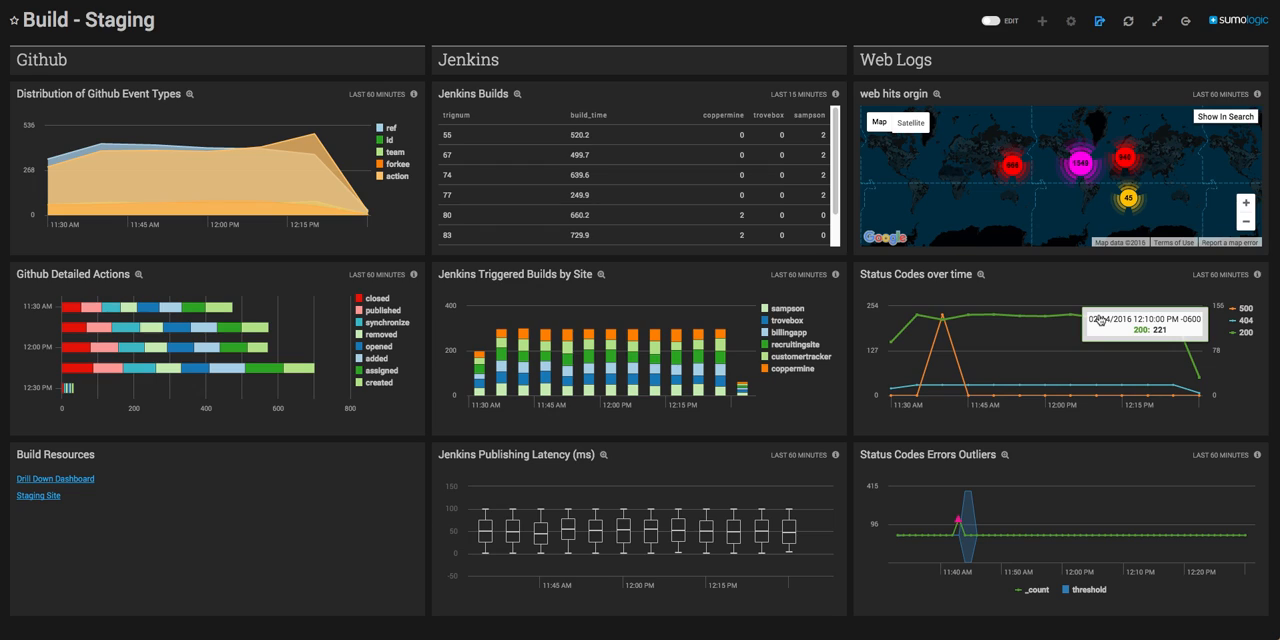
mouse_move(944, 320)
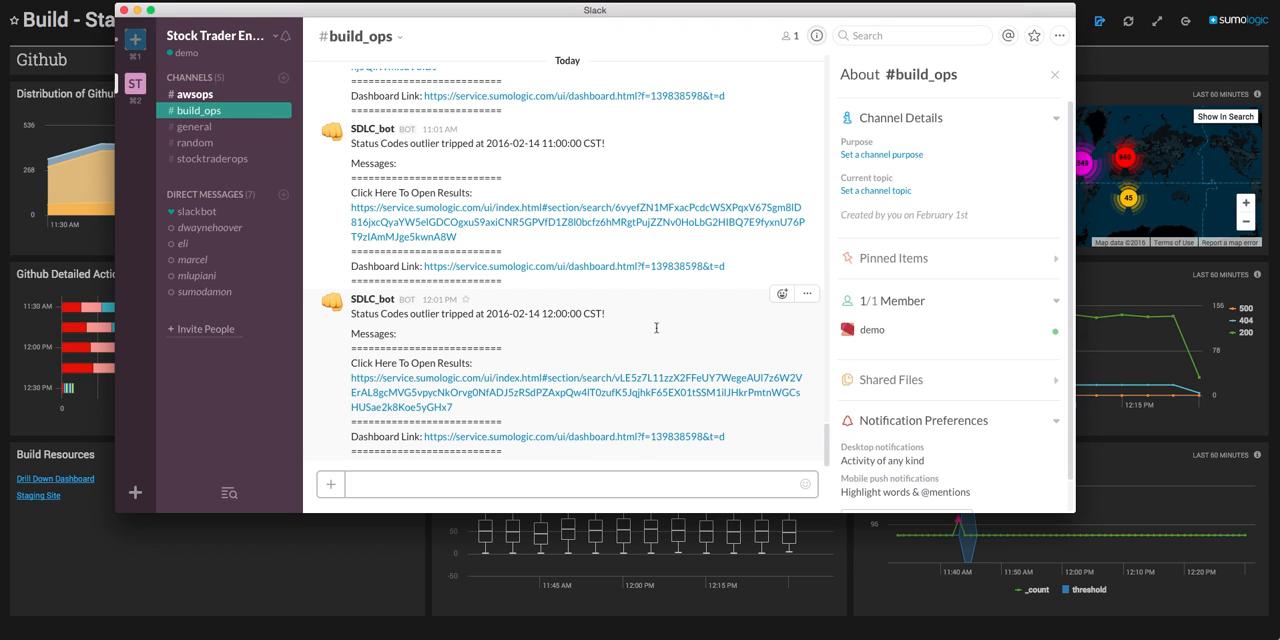
mouse_move(584, 412)
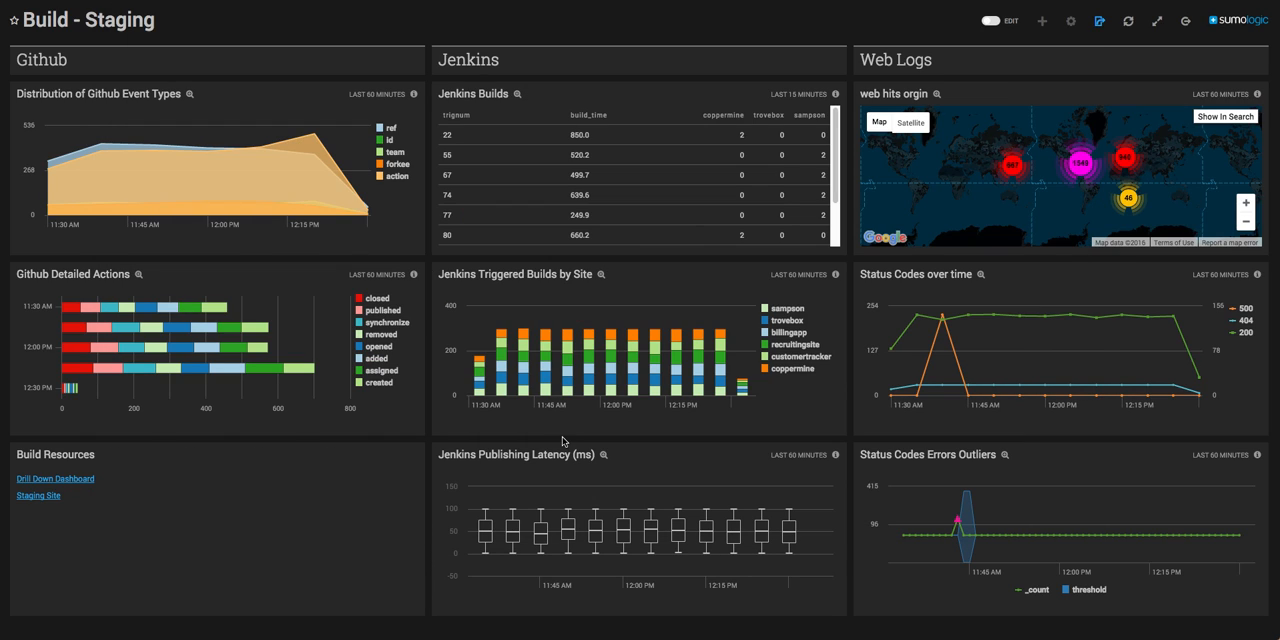
mouse_move(970, 360)
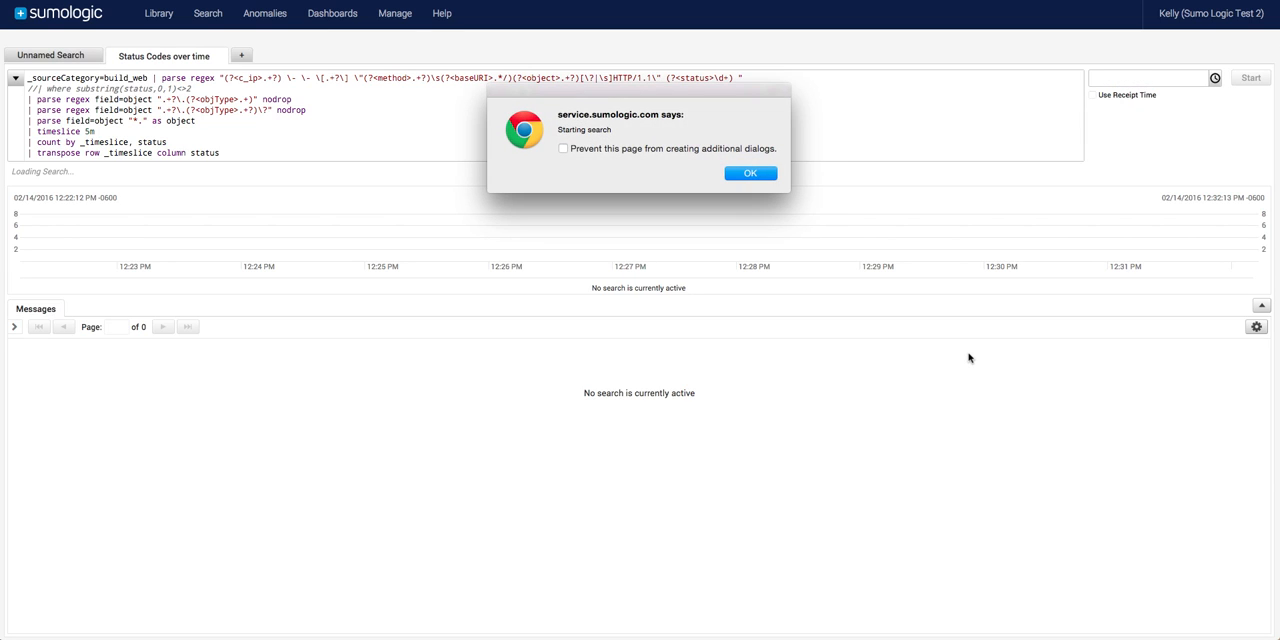
Dismiss the search notice and review the raw log messages returned by the status-code search.
left_click(750, 172)
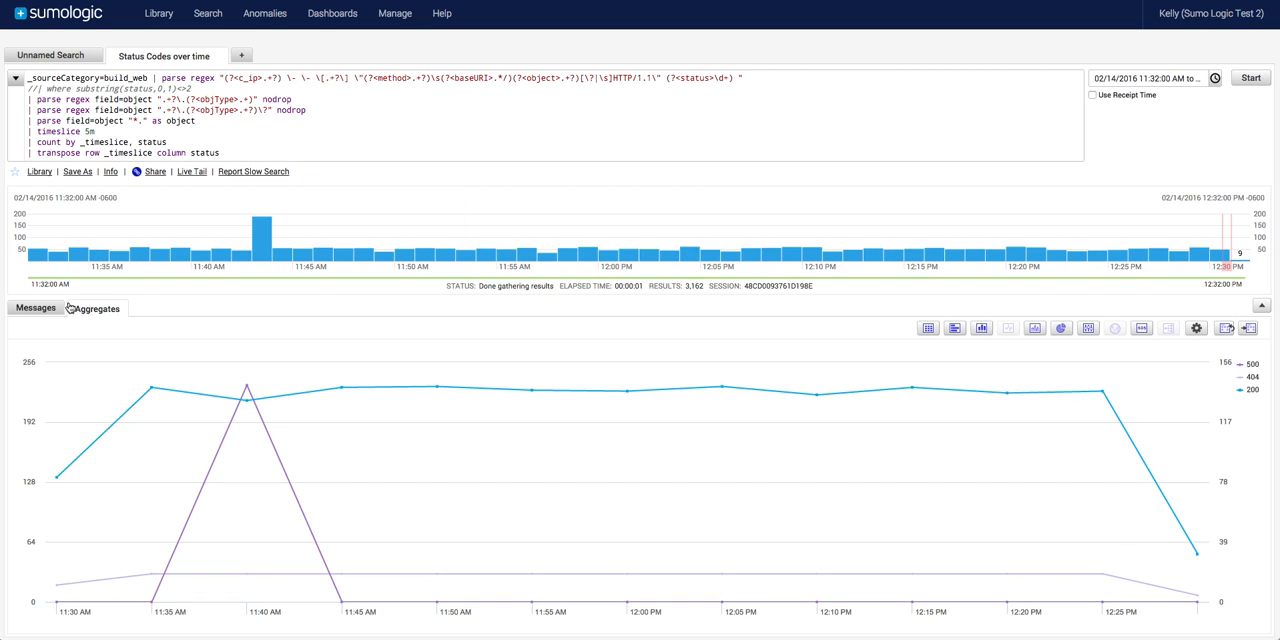
left_click(36, 308)
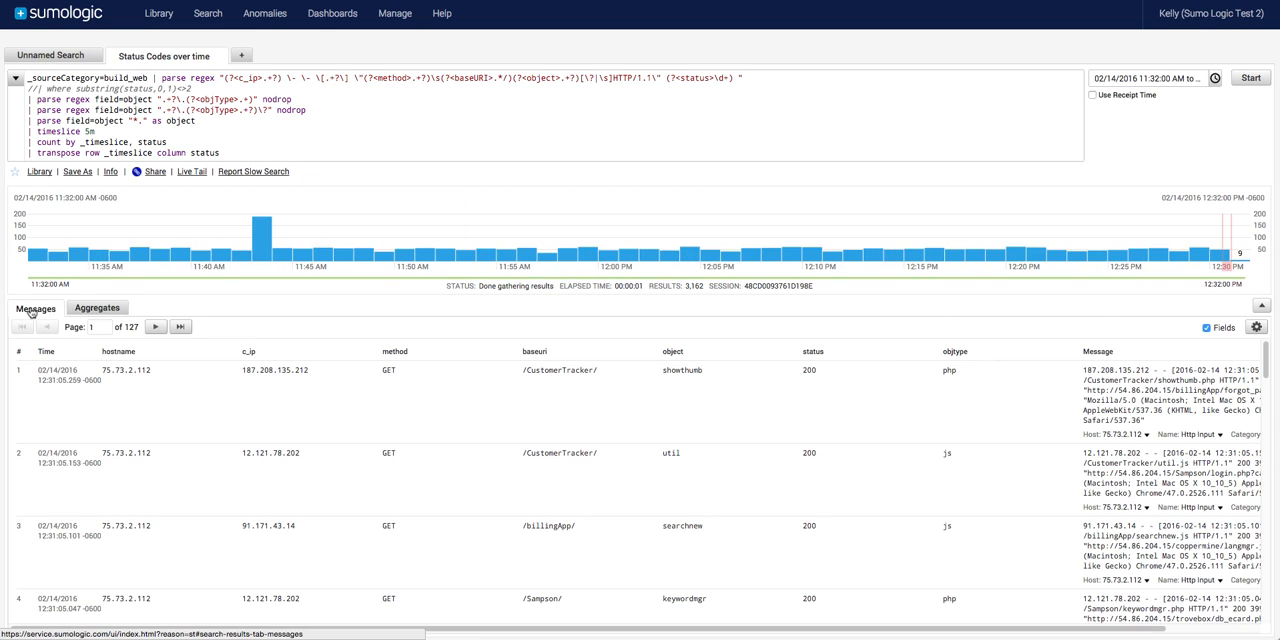
mouse_move(554, 260)
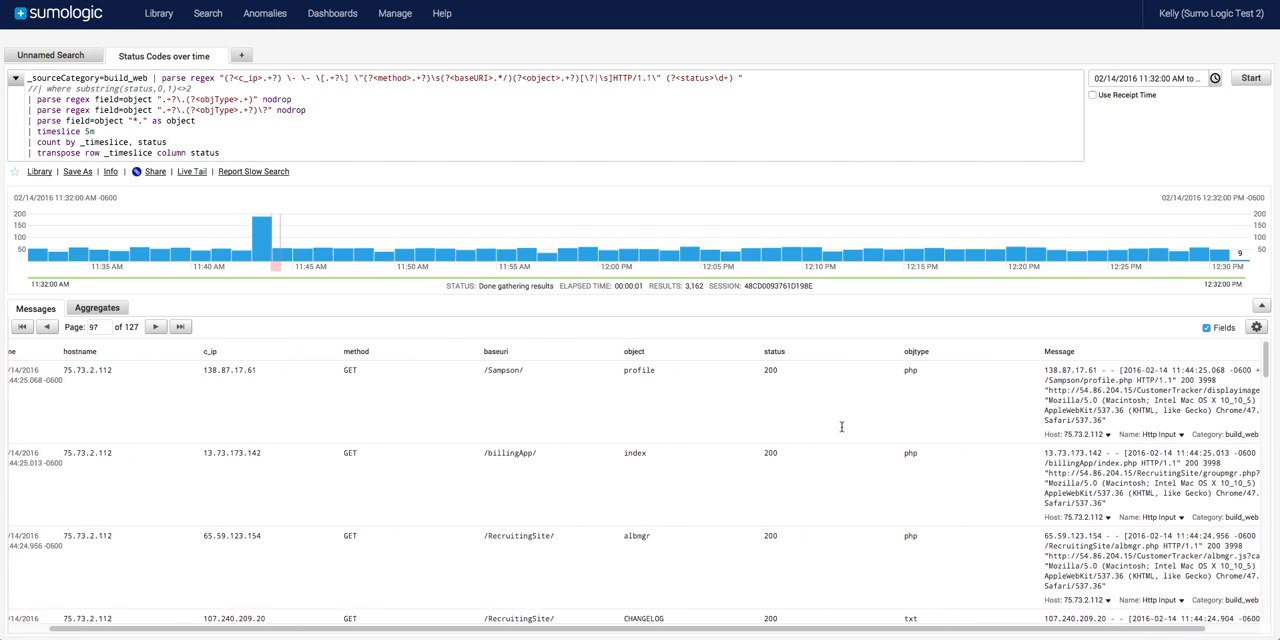
scroll("right", 3)
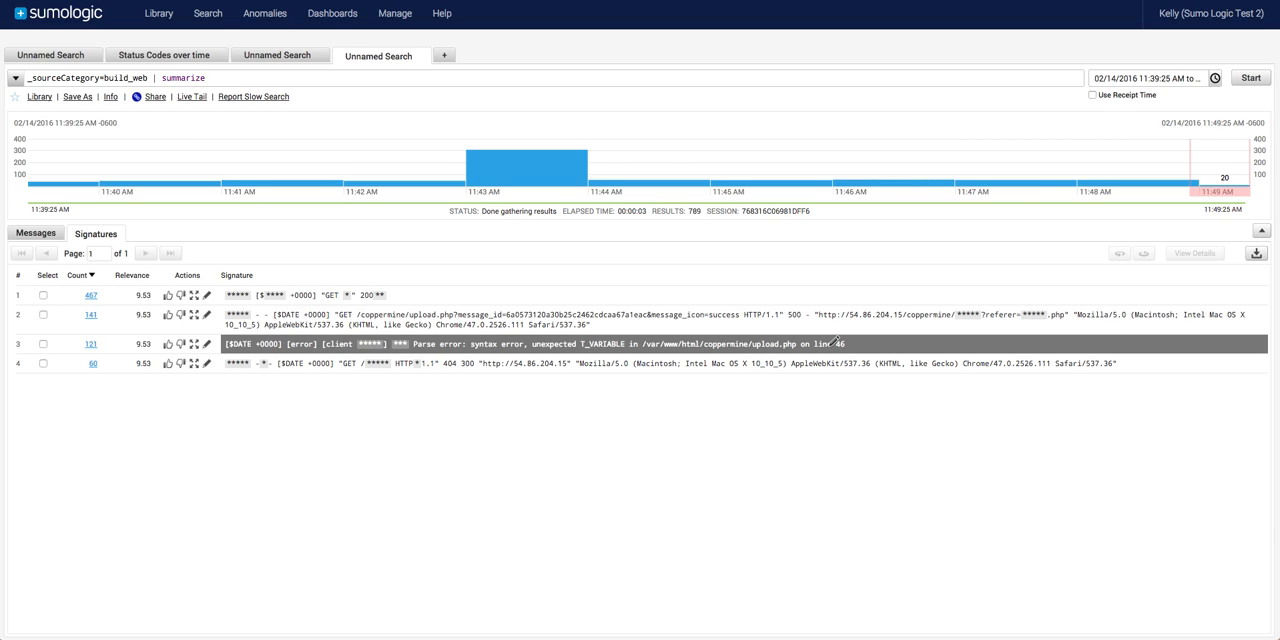
left_click(396, 12)
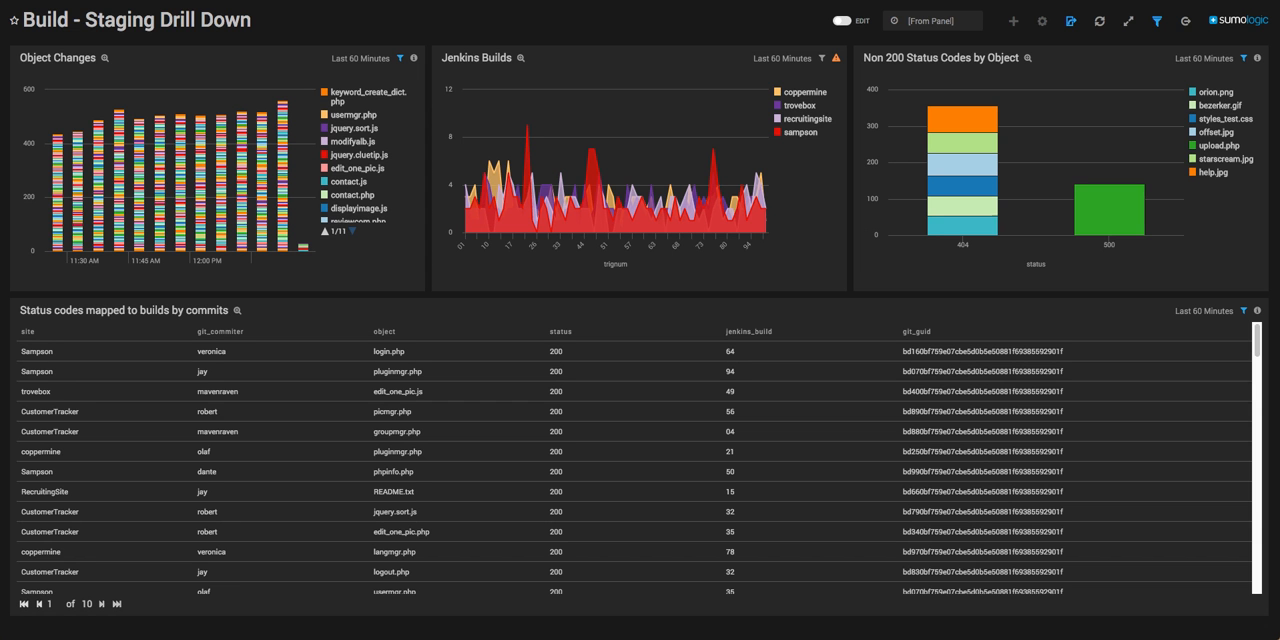
mouse_move(624, 316)
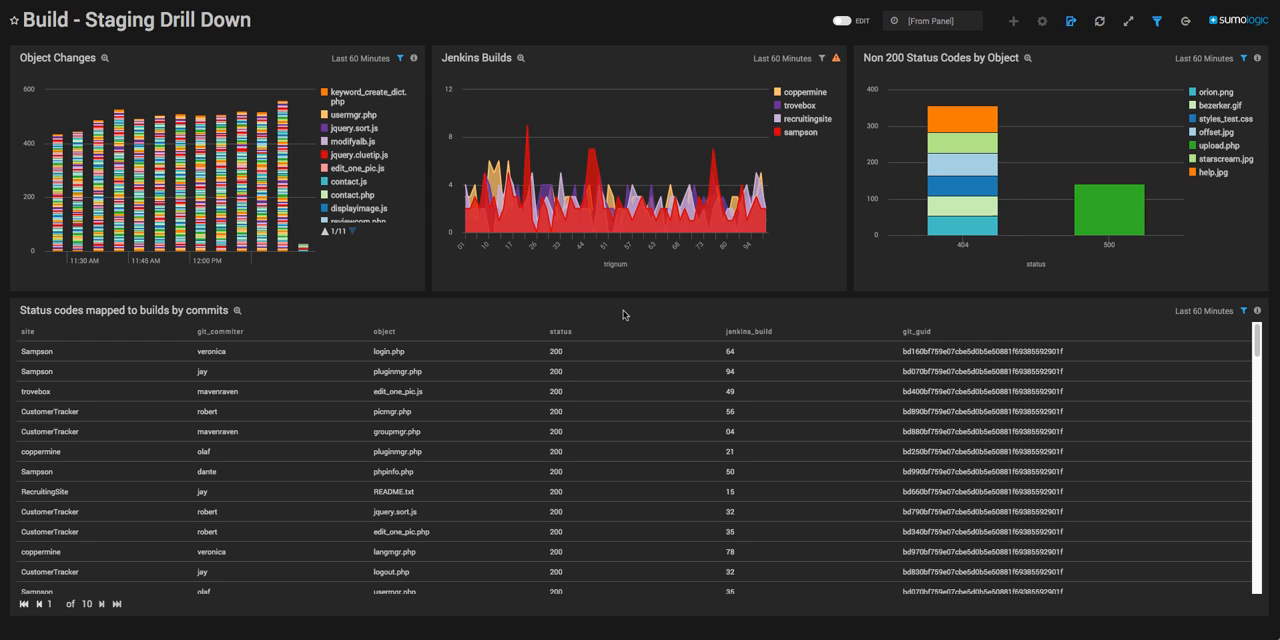
mouse_move(230, 244)
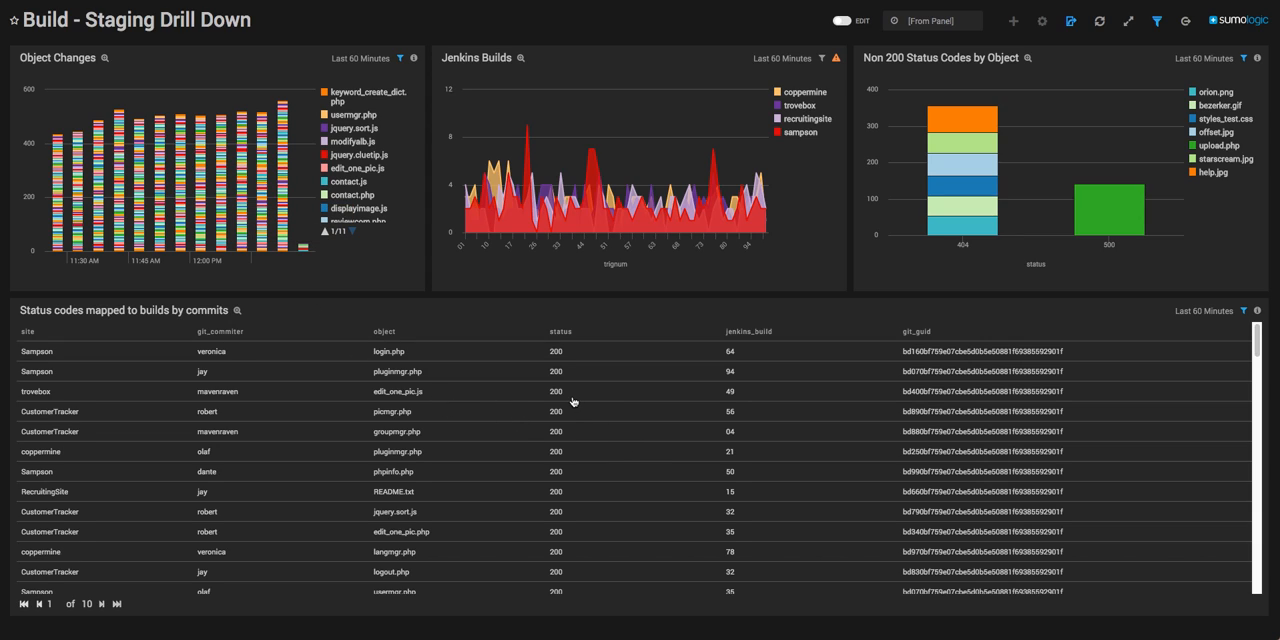
mouse_move(404, 400)
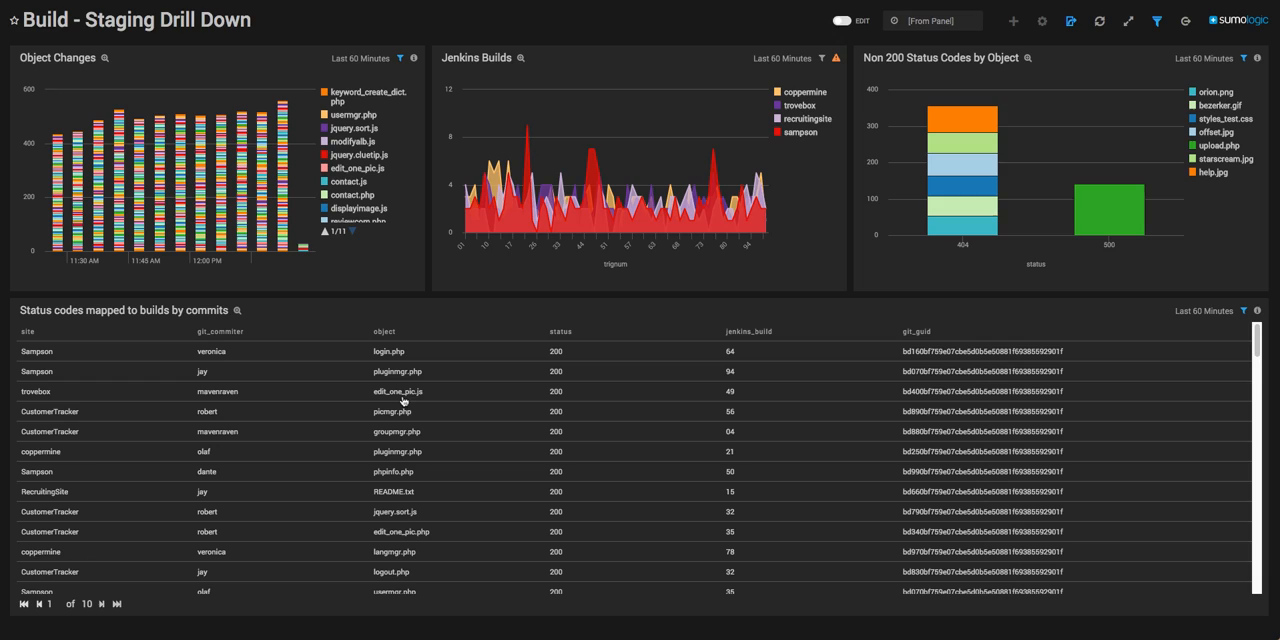
mouse_move(230, 392)
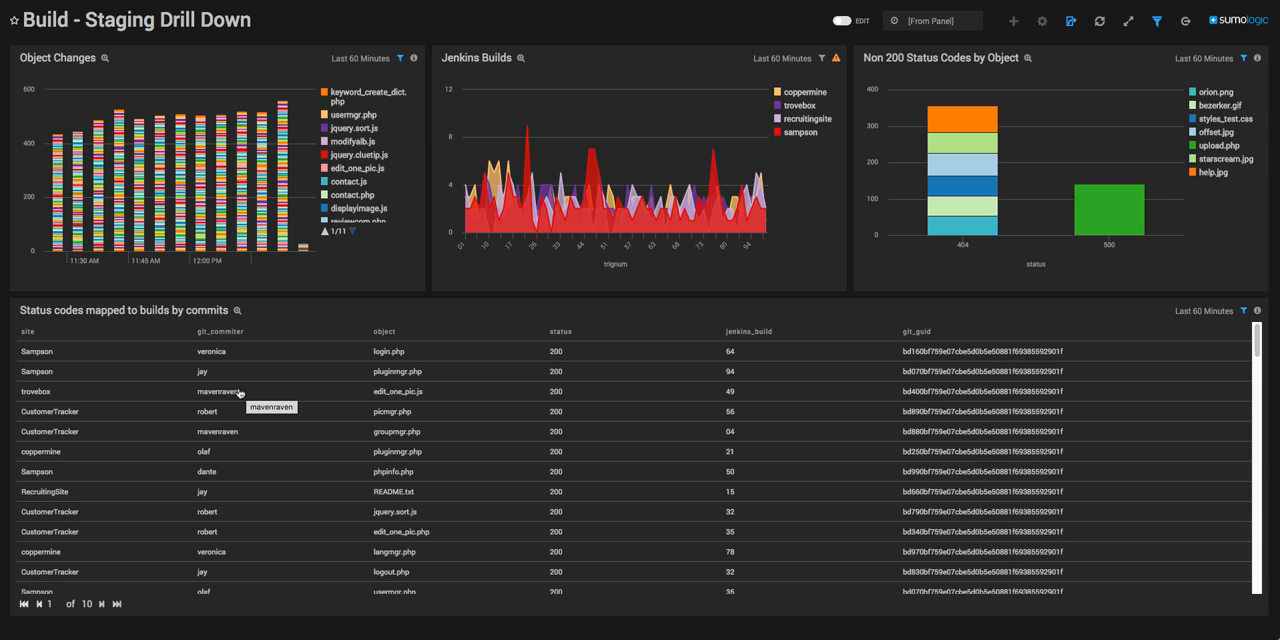
Apply a dashboard-wide object filter of upload* so panels narrow to the upload.php 500 row.
left_click(1156, 20)
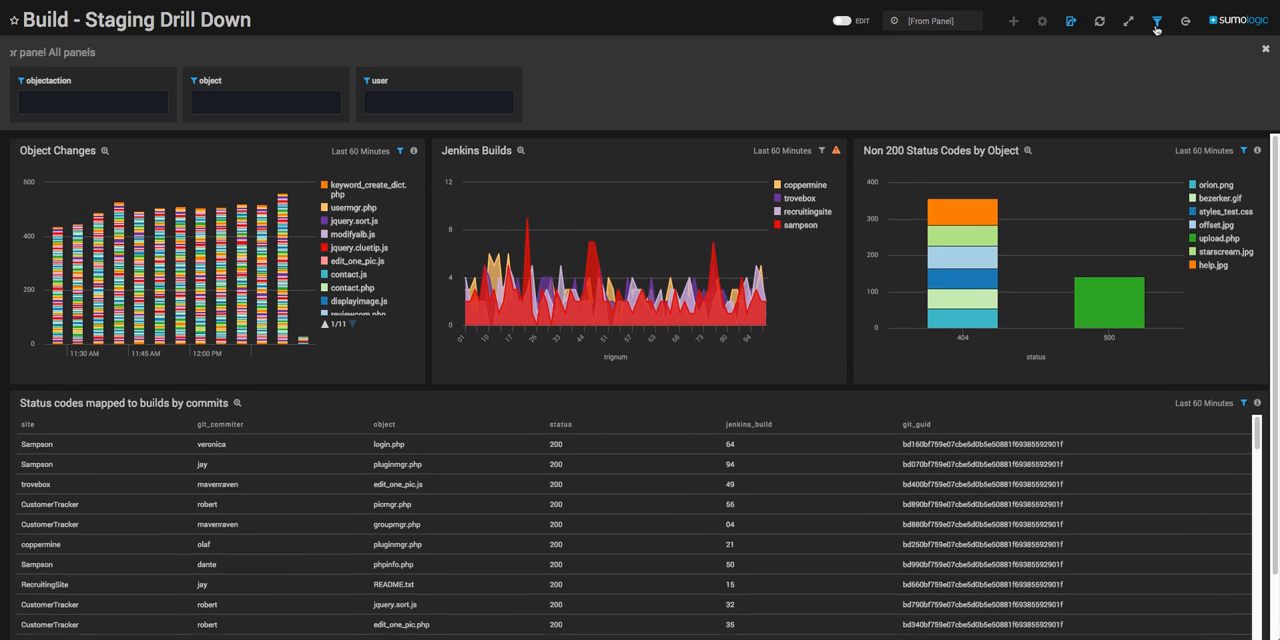
left_click(264, 100)
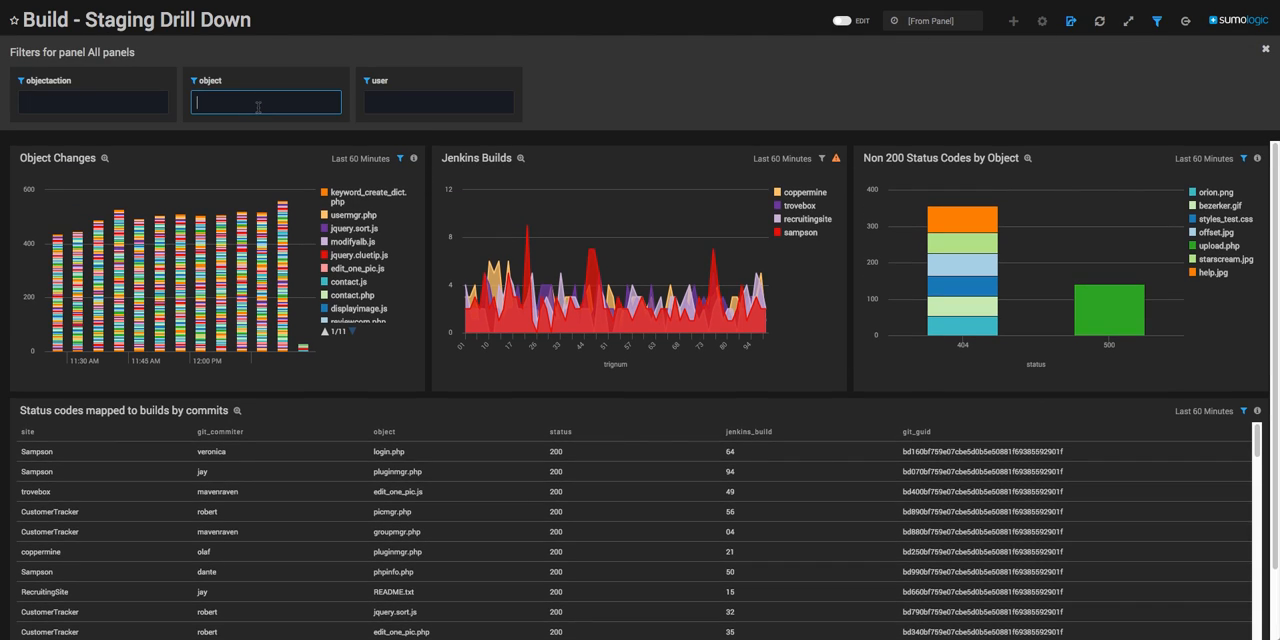
type("upload*")
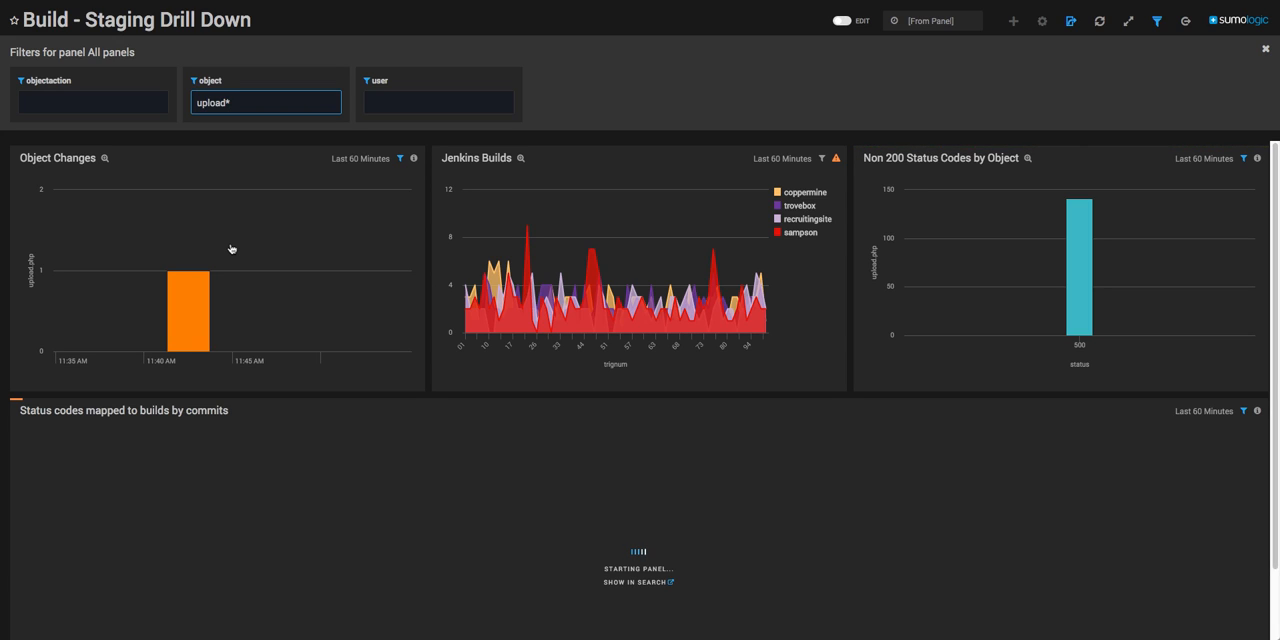
mouse_move(188, 290)
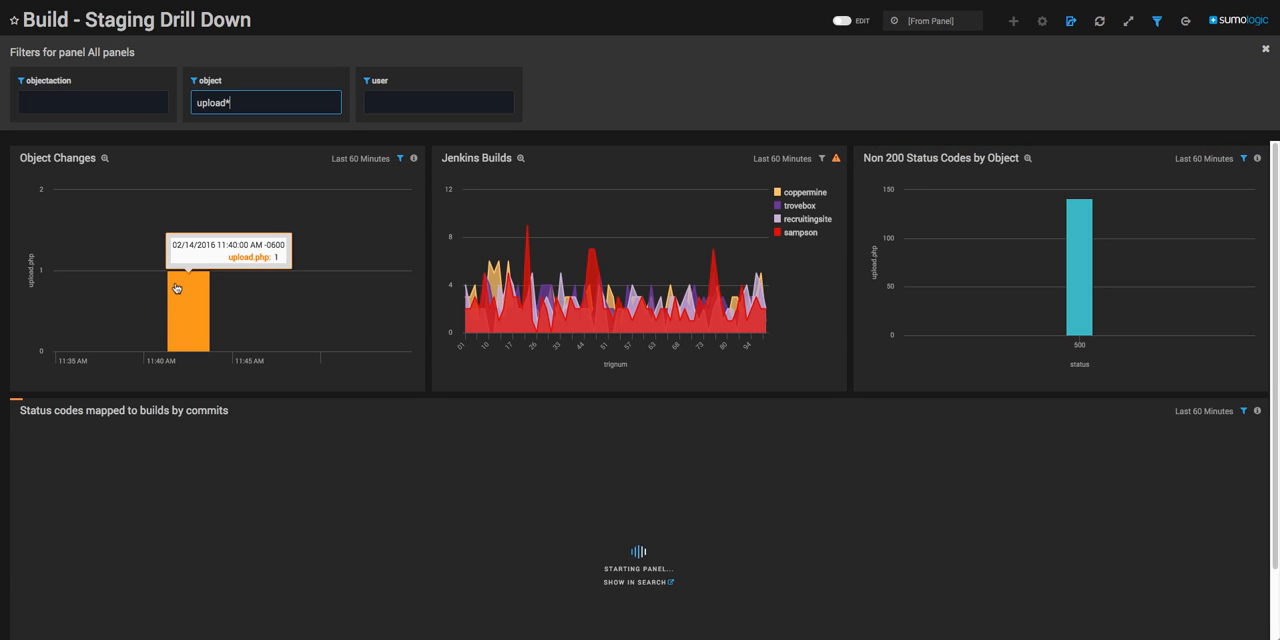
mouse_move(1090, 276)
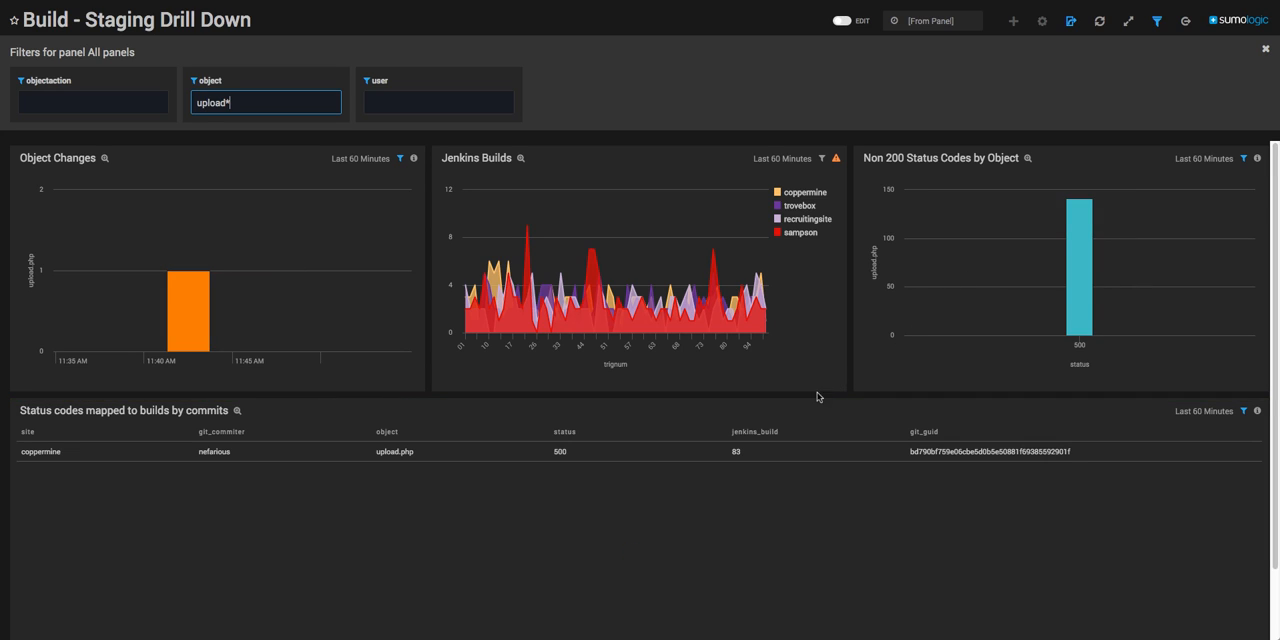
mouse_move(630, 444)
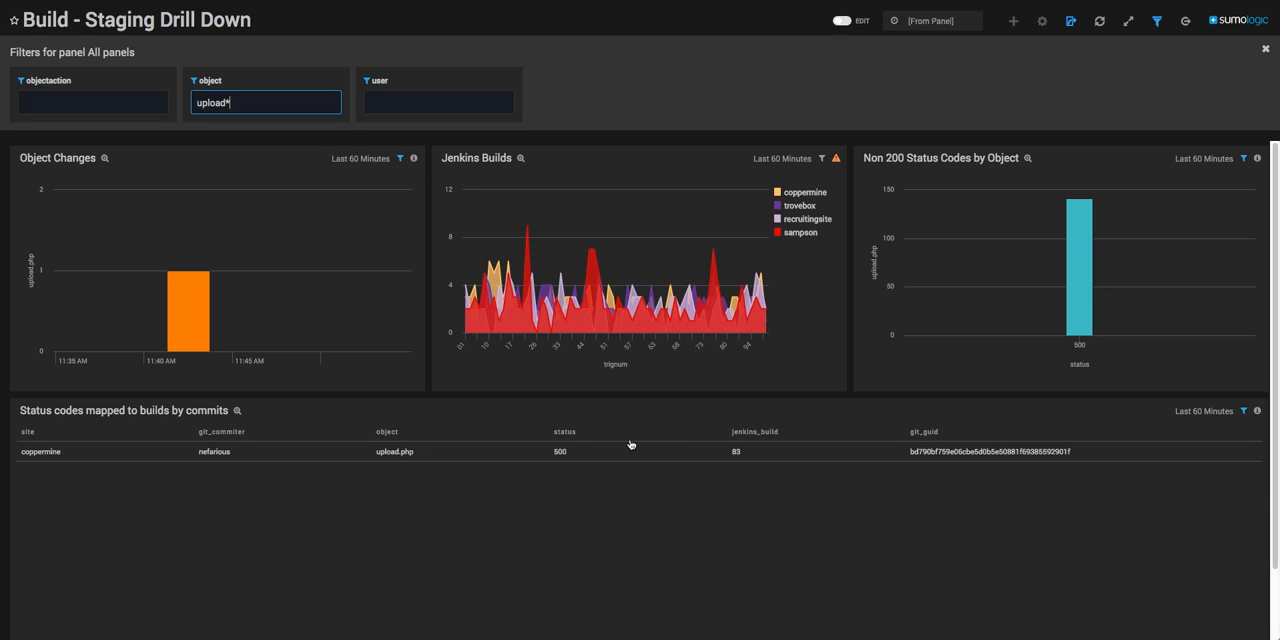
mouse_move(220, 458)
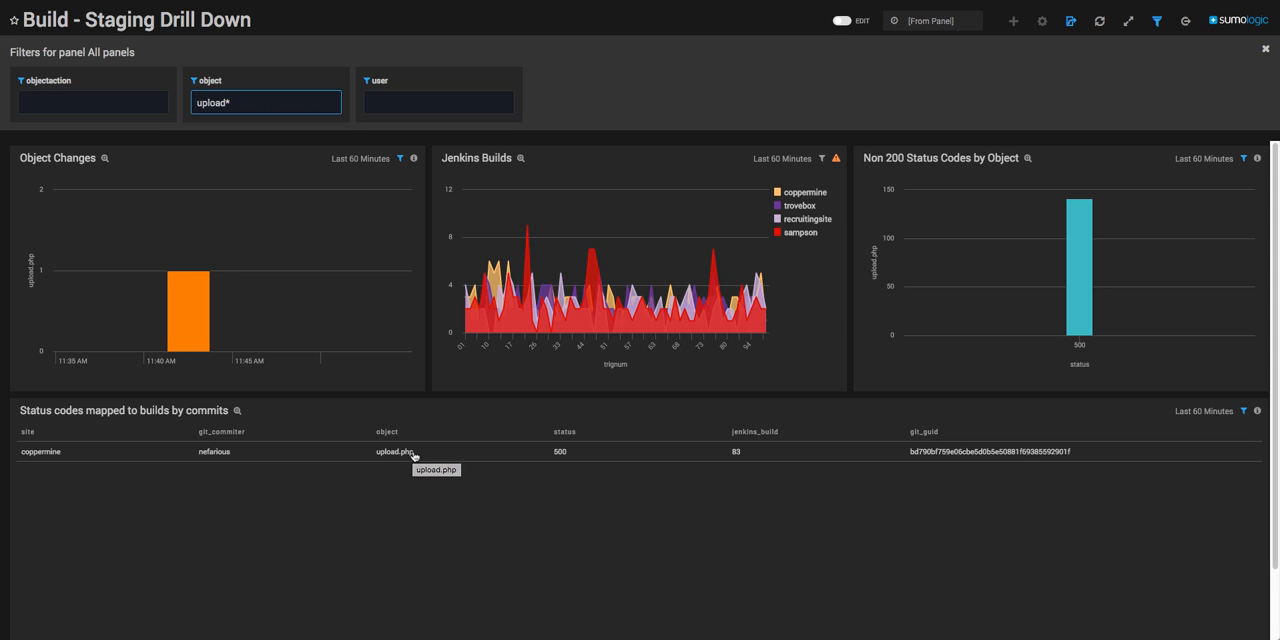
mouse_move(450, 214)
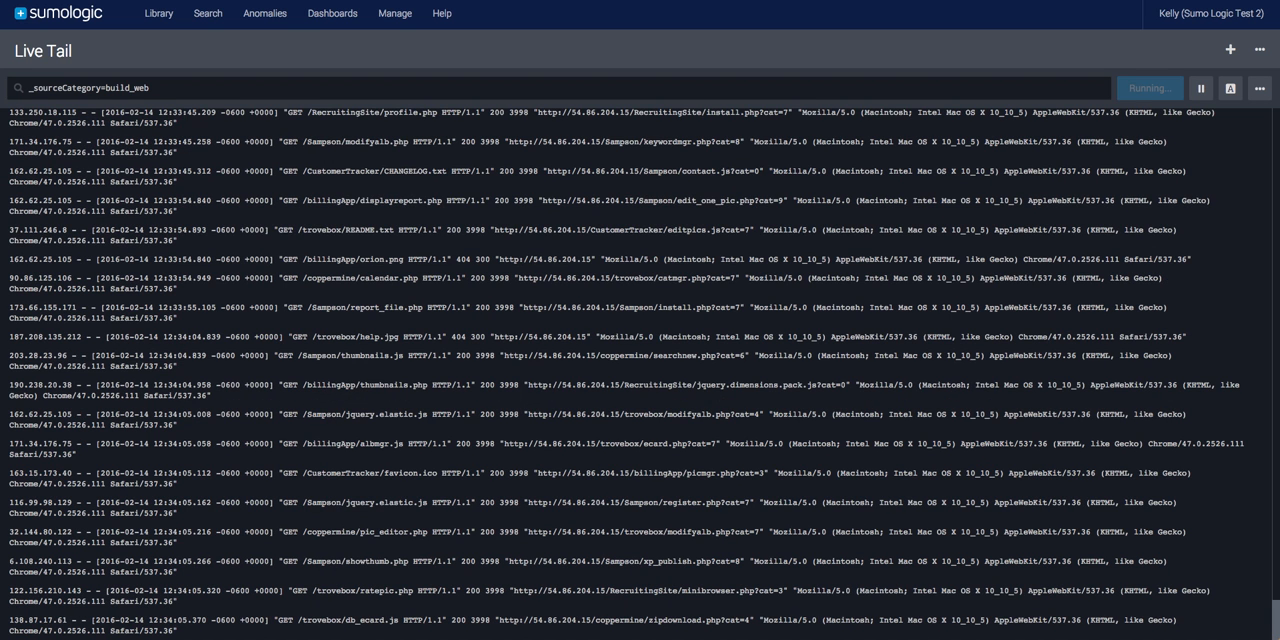
mouse_move(1230, 88)
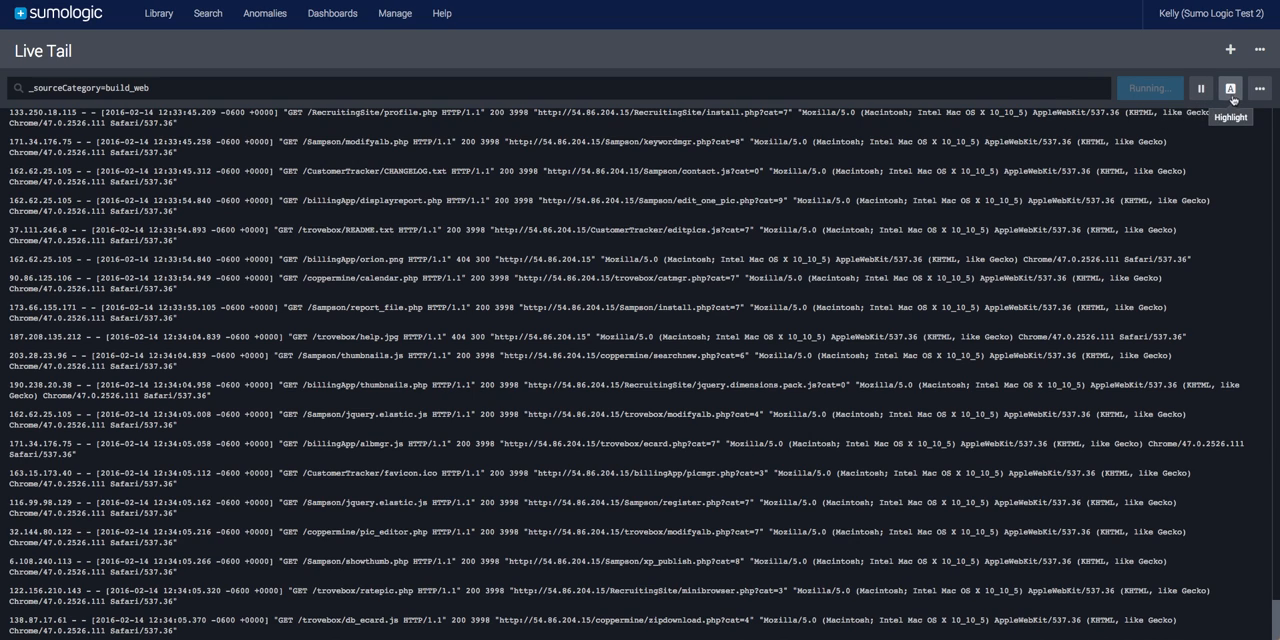
Add 200 and 500 as highlight terms in the build_web Live Tail stream.
left_click(1228, 88)
type("50")
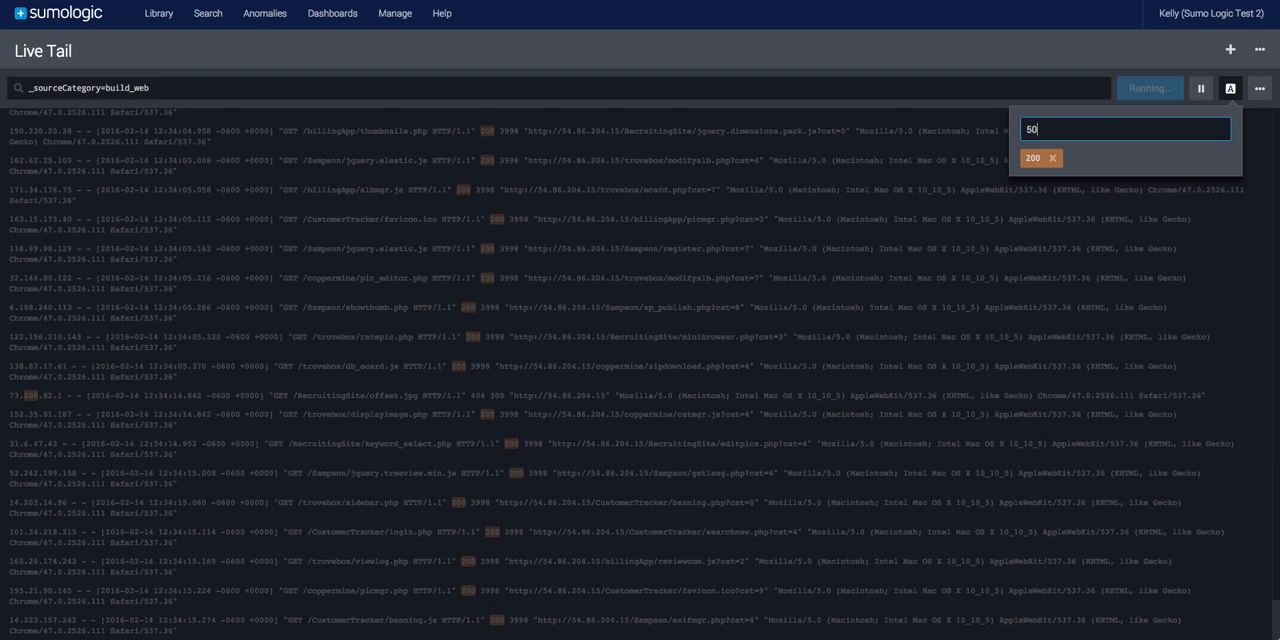
key("Return")
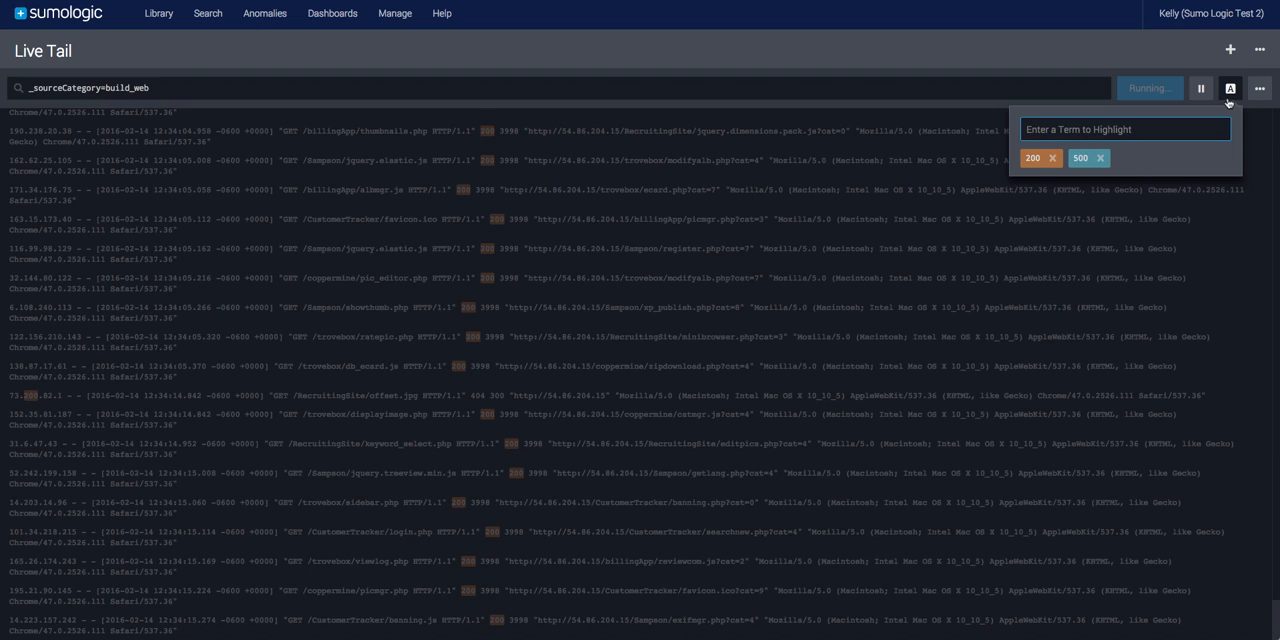